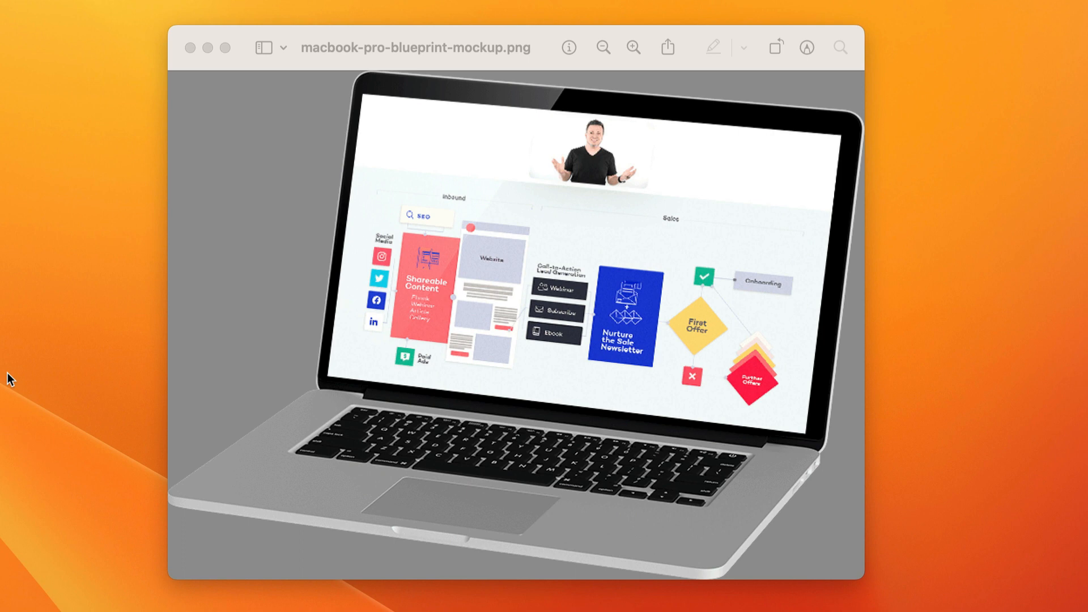
pyautogui.moveTo(183, 402)
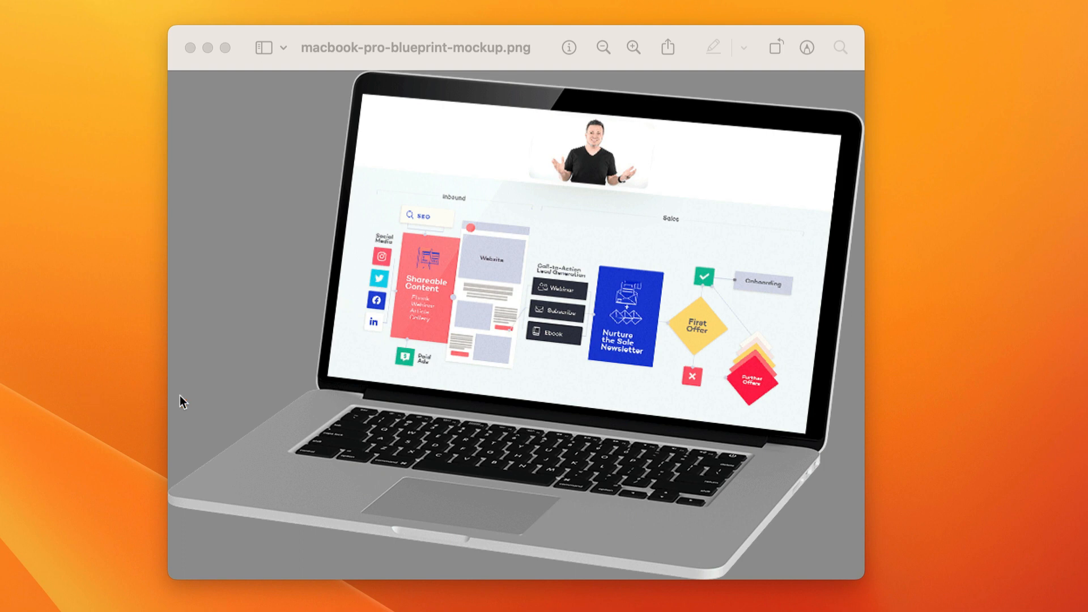
pyautogui.moveTo(361, 277)
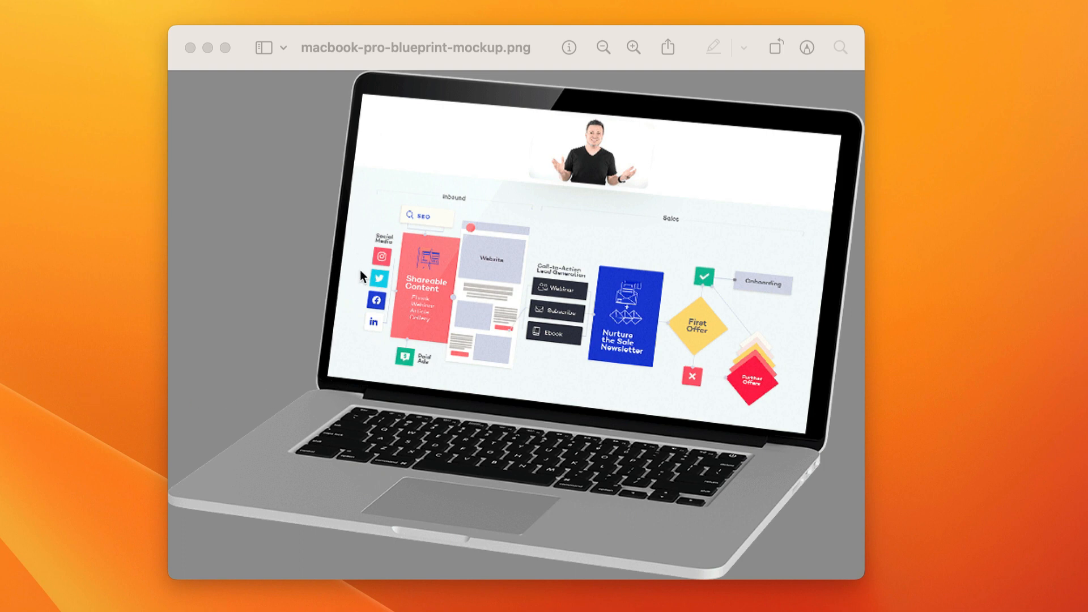
pyautogui.moveTo(397, 377)
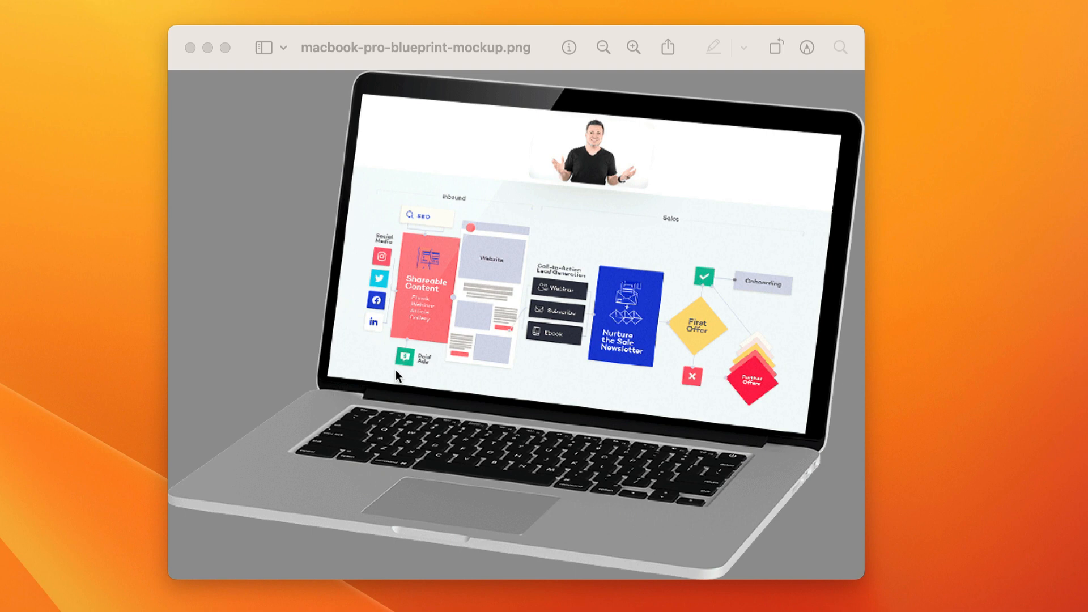
pyautogui.moveTo(588, 337)
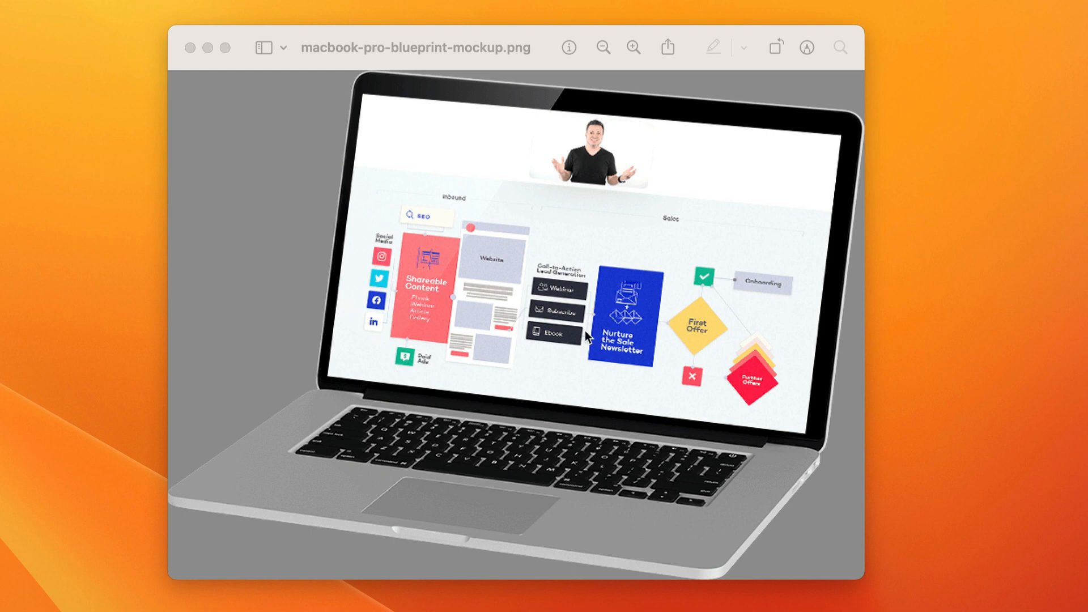
pyautogui.moveTo(563, 253)
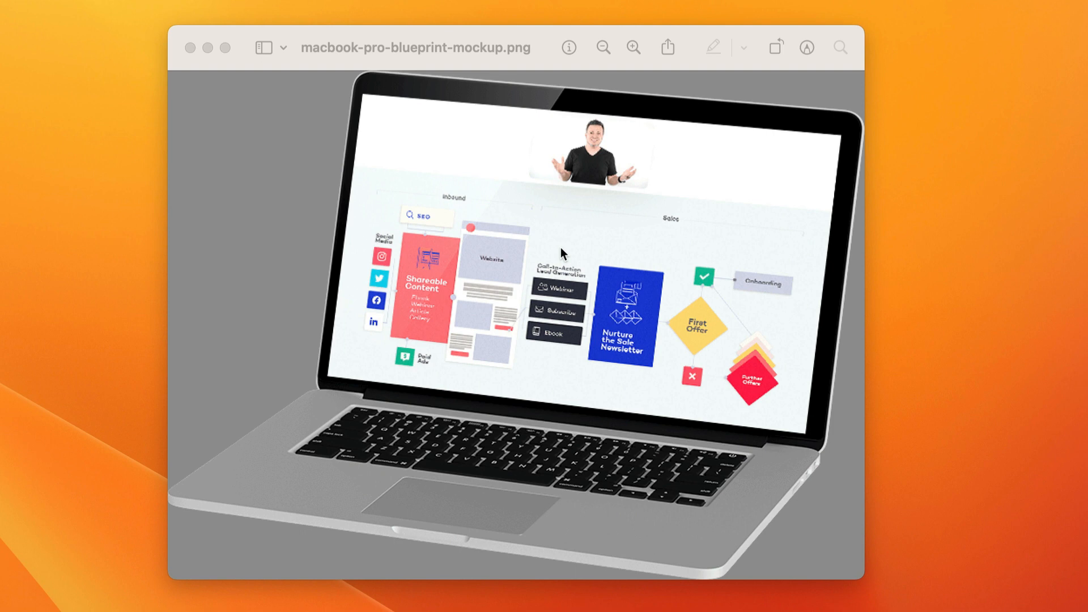
pyautogui.moveTo(249, 139)
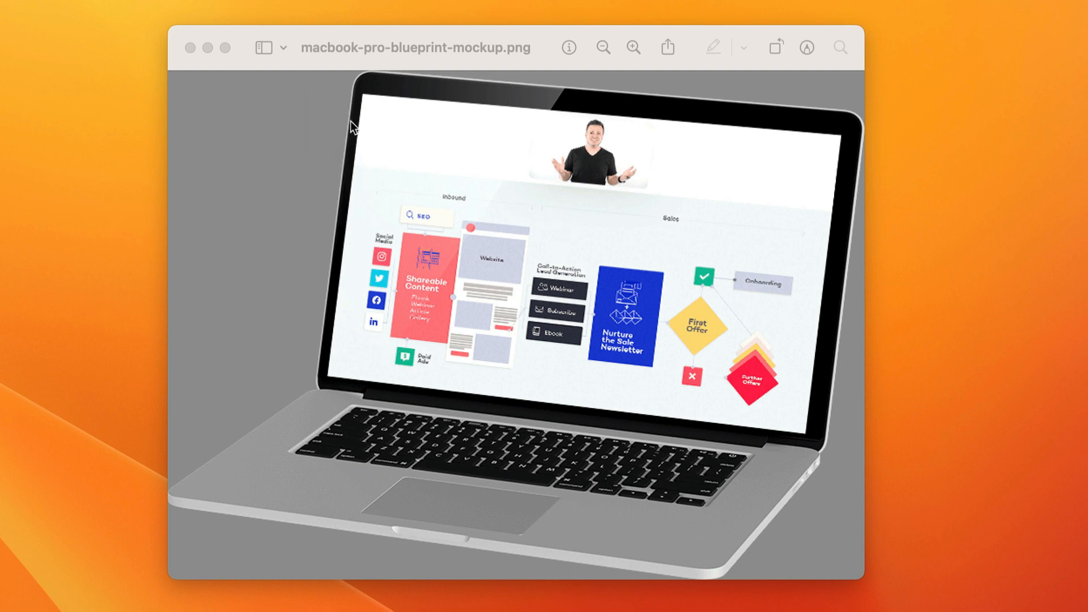
pyautogui.moveTo(356, 349)
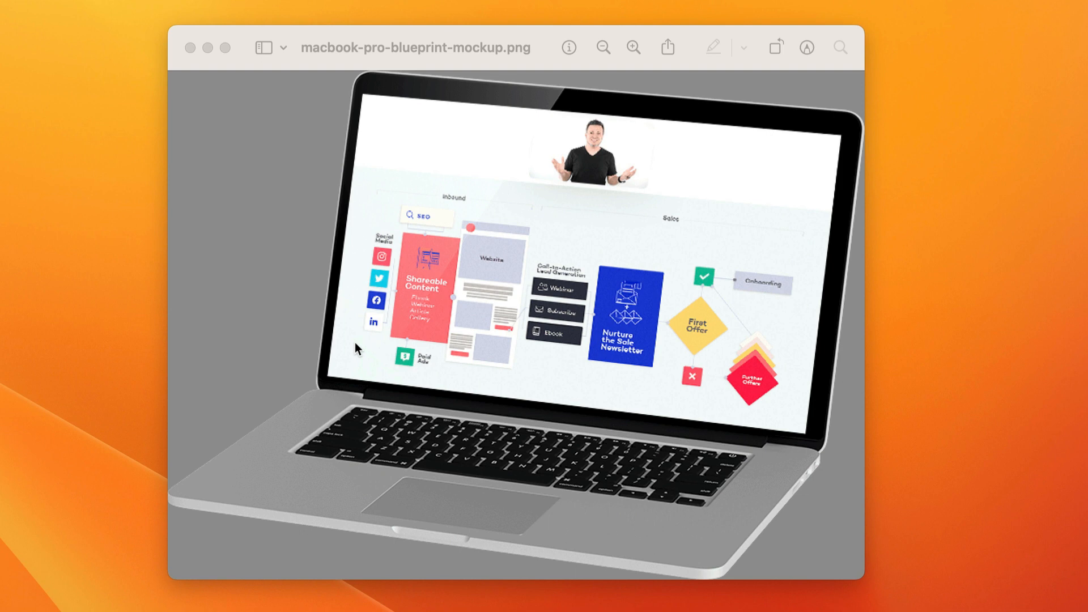
pyautogui.moveTo(305, 212)
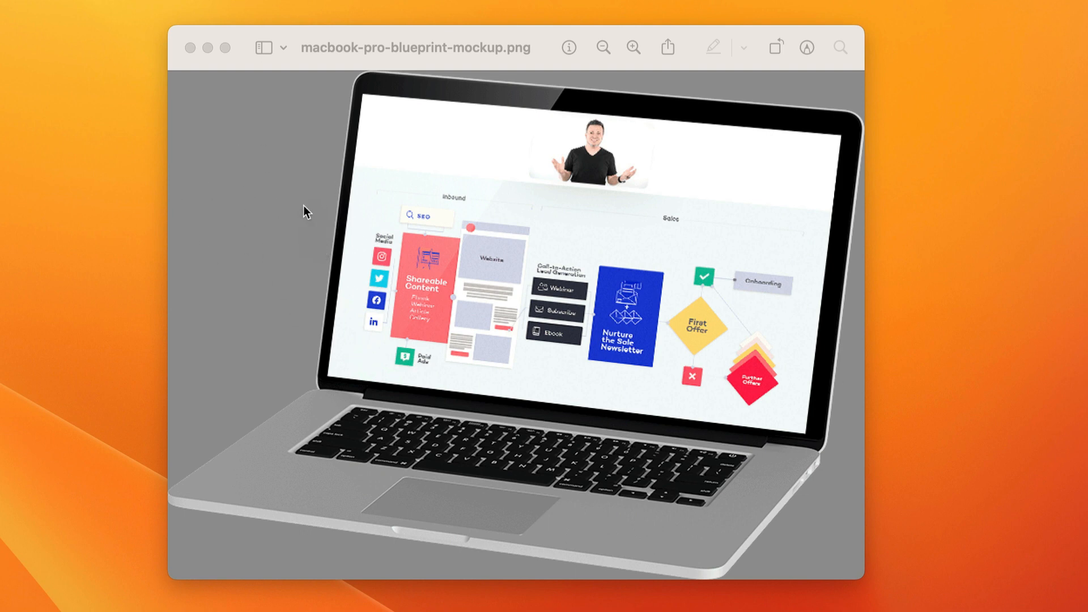
pyautogui.moveTo(569, 47)
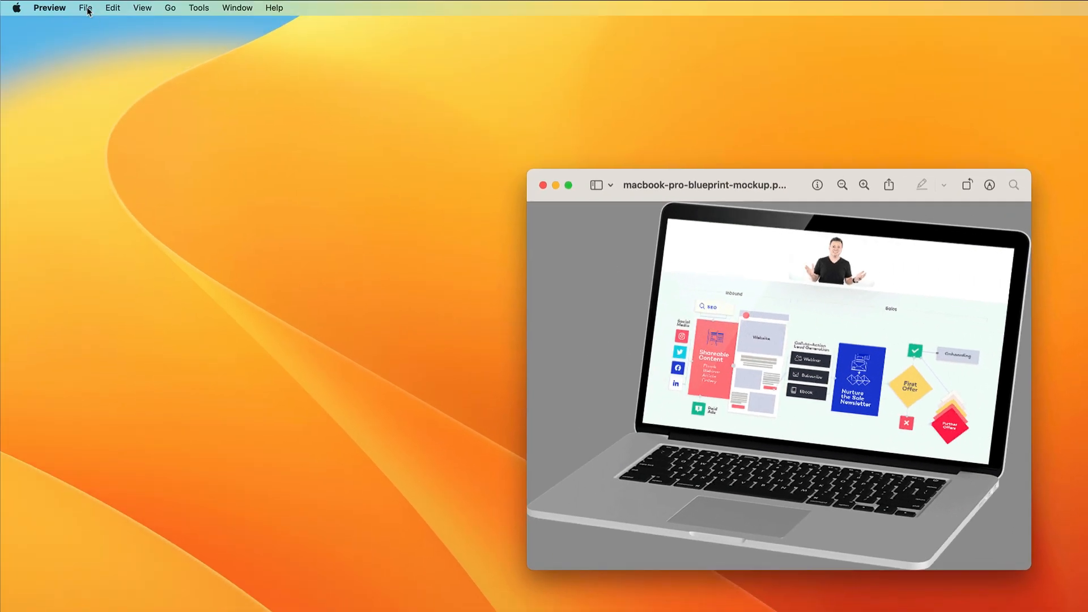
# - Export the laptop mockup from Preview as a JPEG file
pyautogui.click(86, 7)
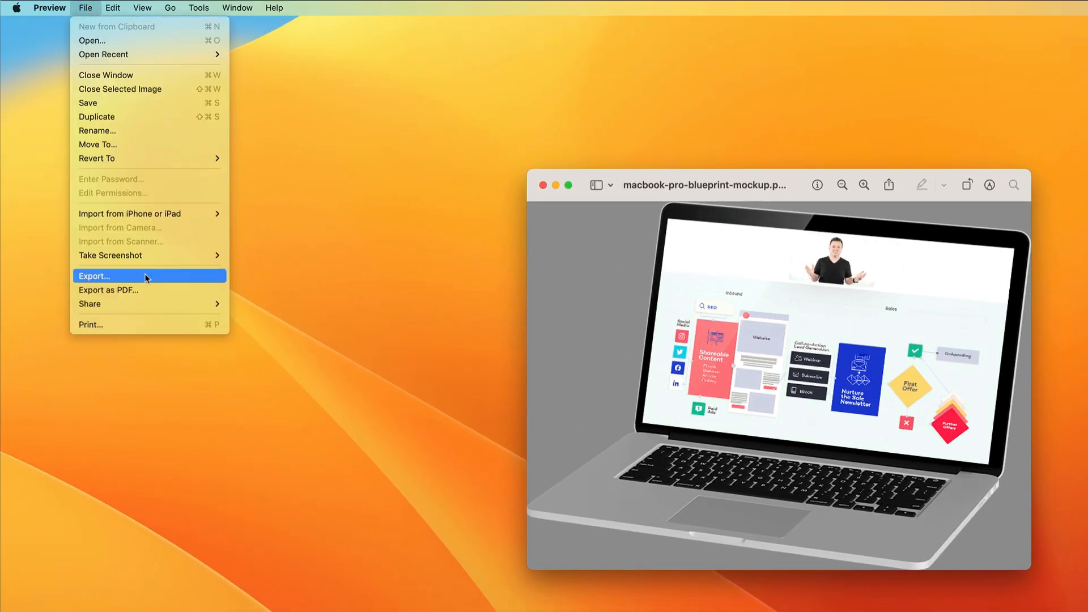
pyautogui.click(93, 275)
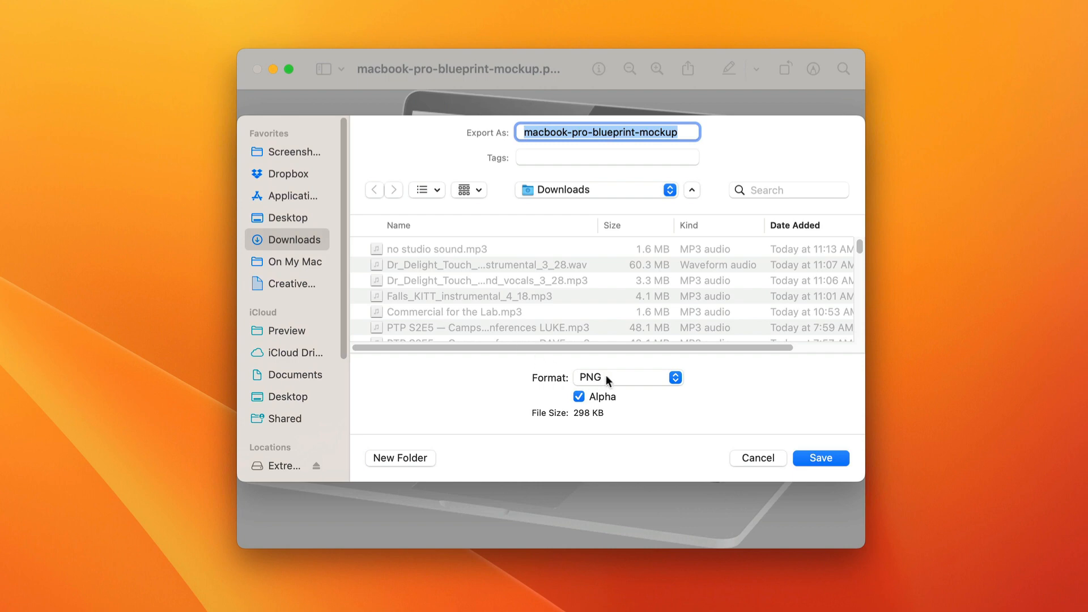
pyautogui.click(626, 378)
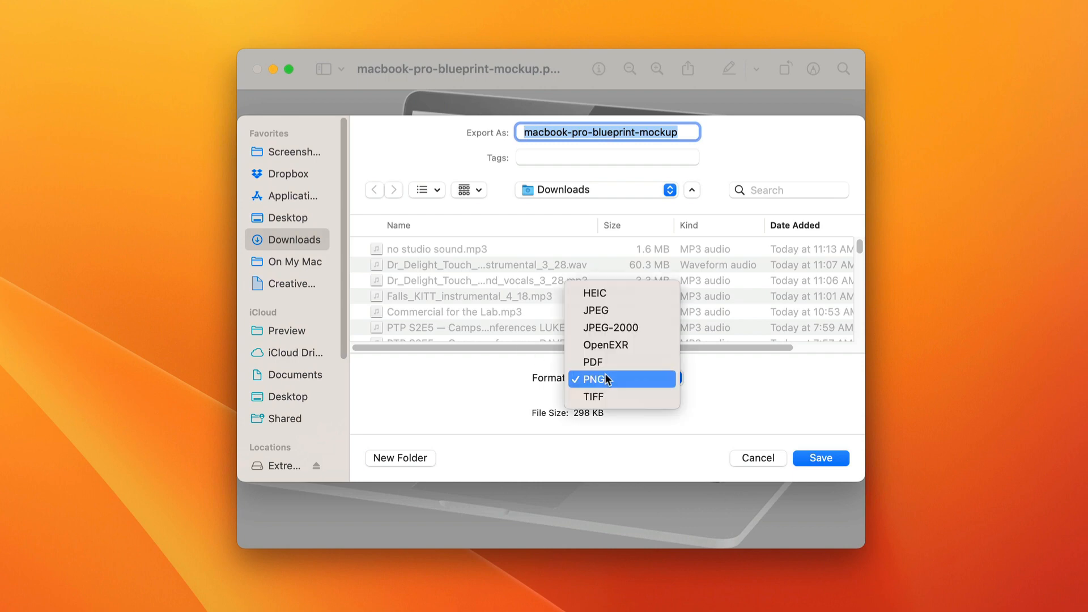
pyautogui.click(597, 310)
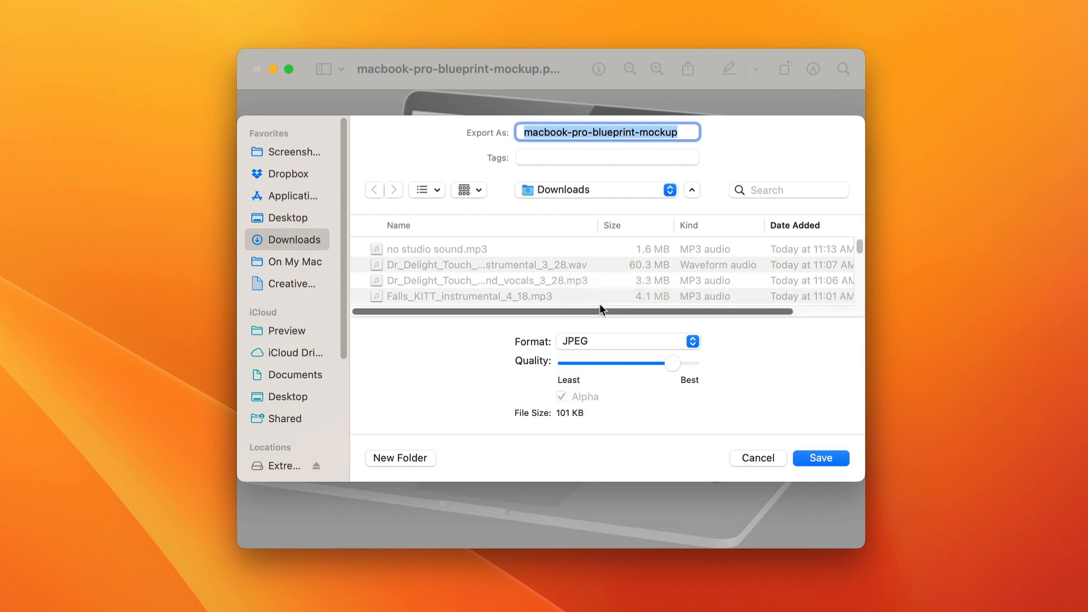
pyautogui.click(819, 458)
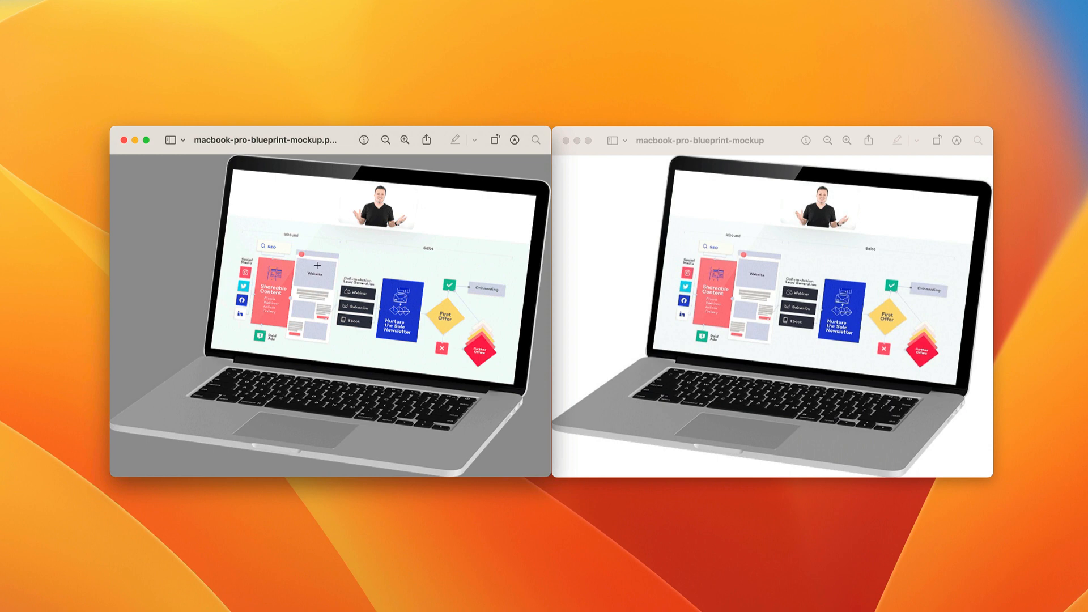
pyautogui.moveTo(336, 300)
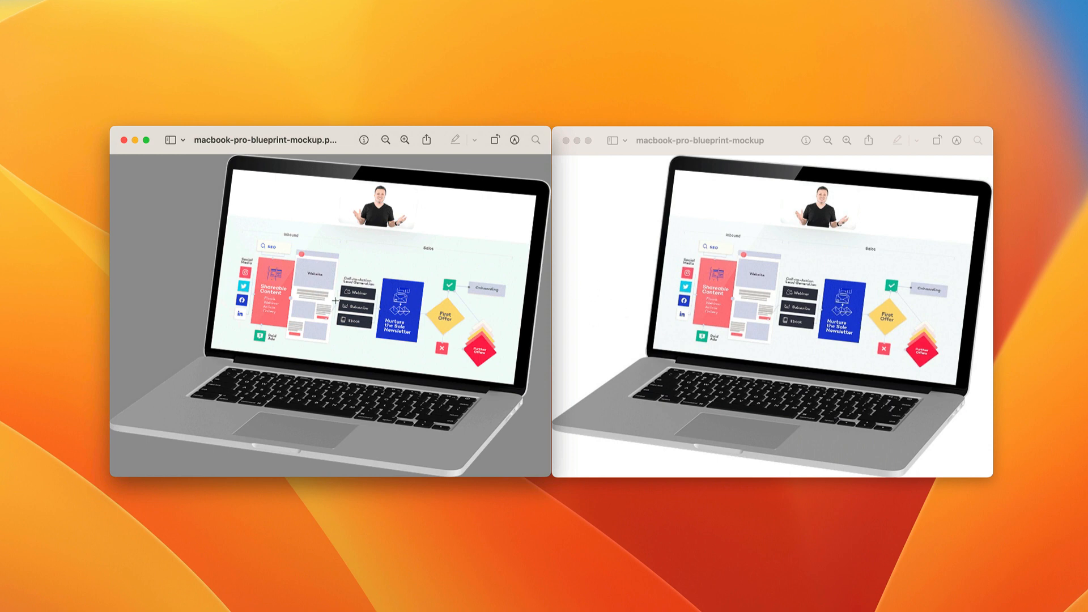
pyautogui.moveTo(766, 78)
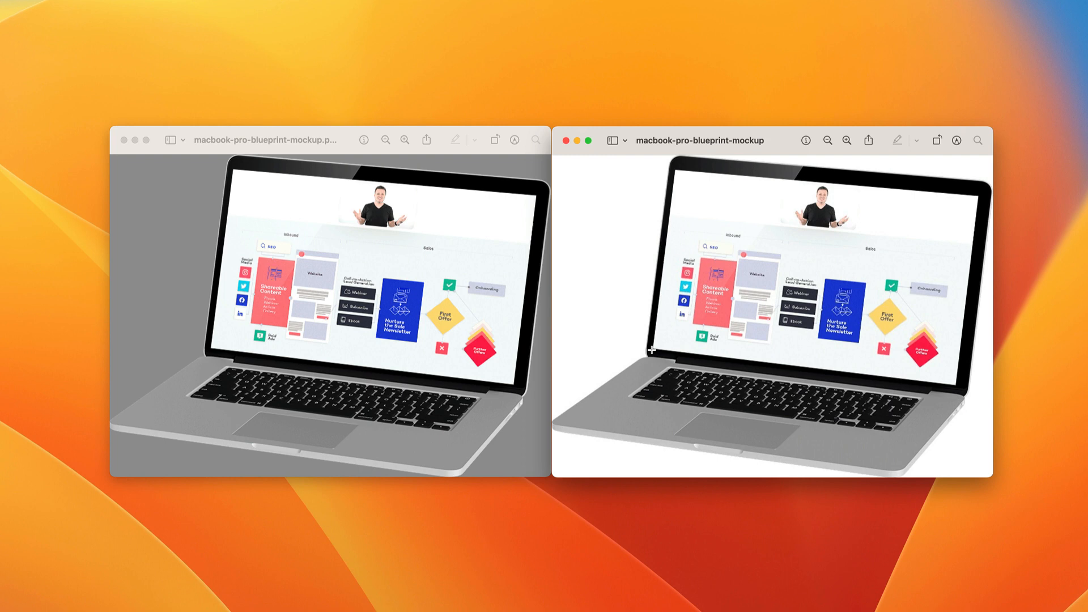
pyautogui.moveTo(788, 146)
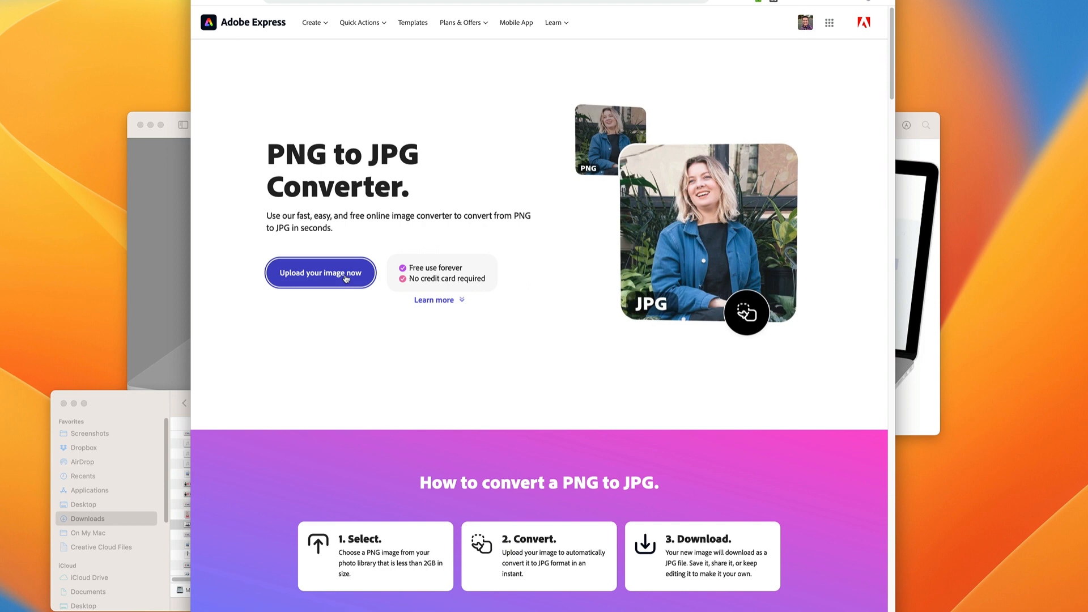
# - Upload macbook-pro-blueprint-mockup.png to Adobe Express and download the converted JPG
pyautogui.click(319, 272)
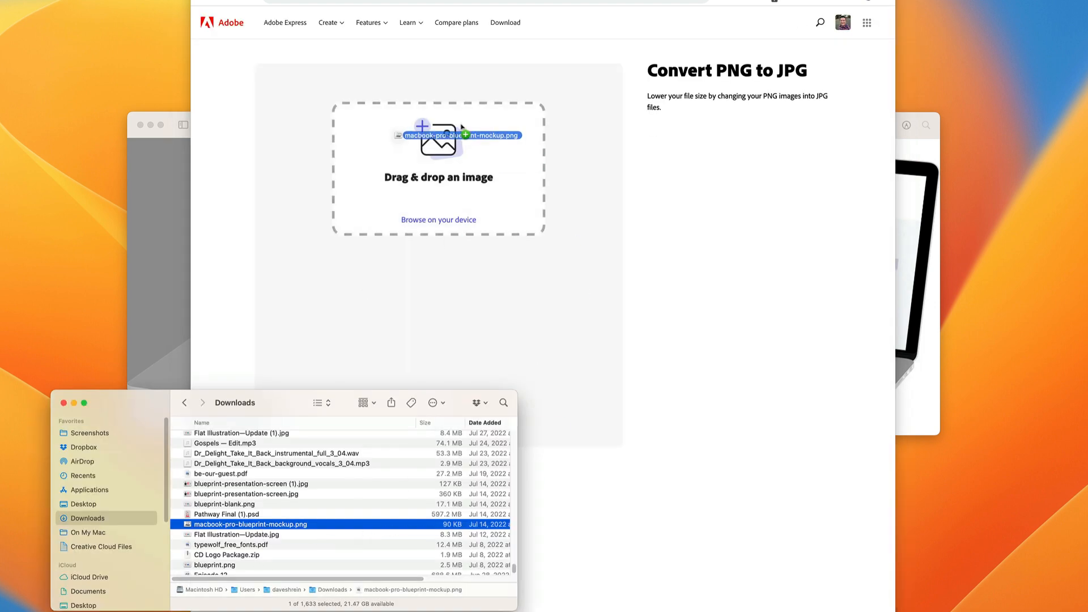
pyautogui.moveTo(250, 524); pyautogui.dragTo(438, 166)
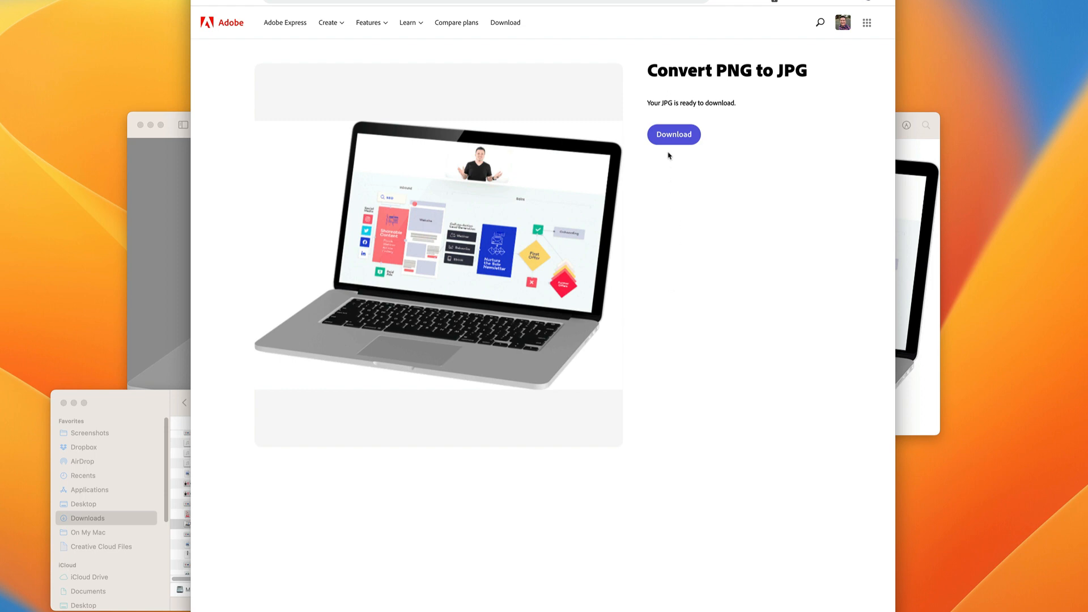
pyautogui.click(673, 134)
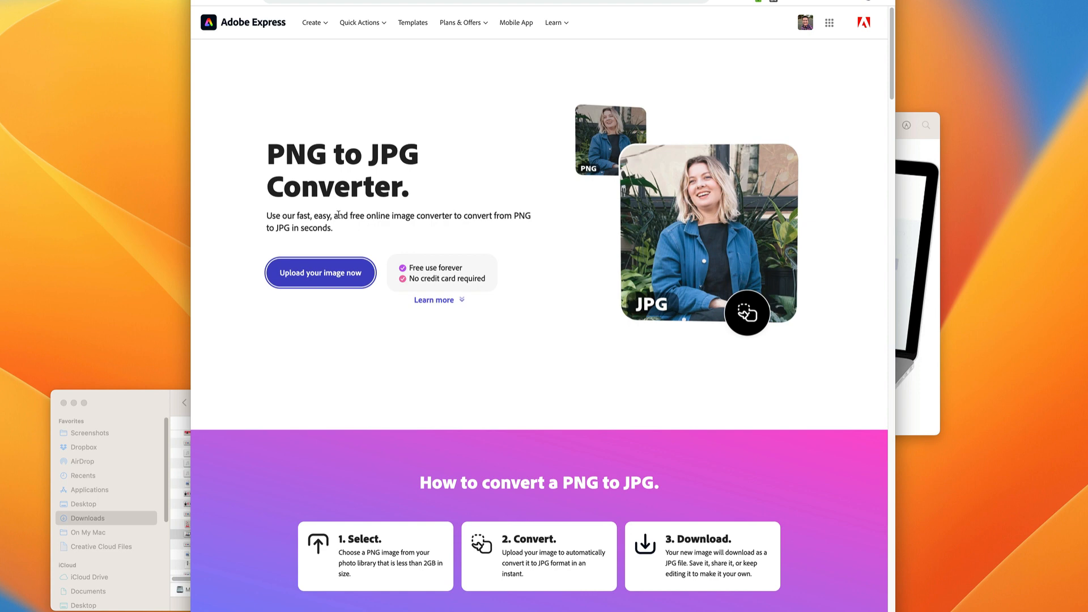
pyautogui.moveTo(339, 235)
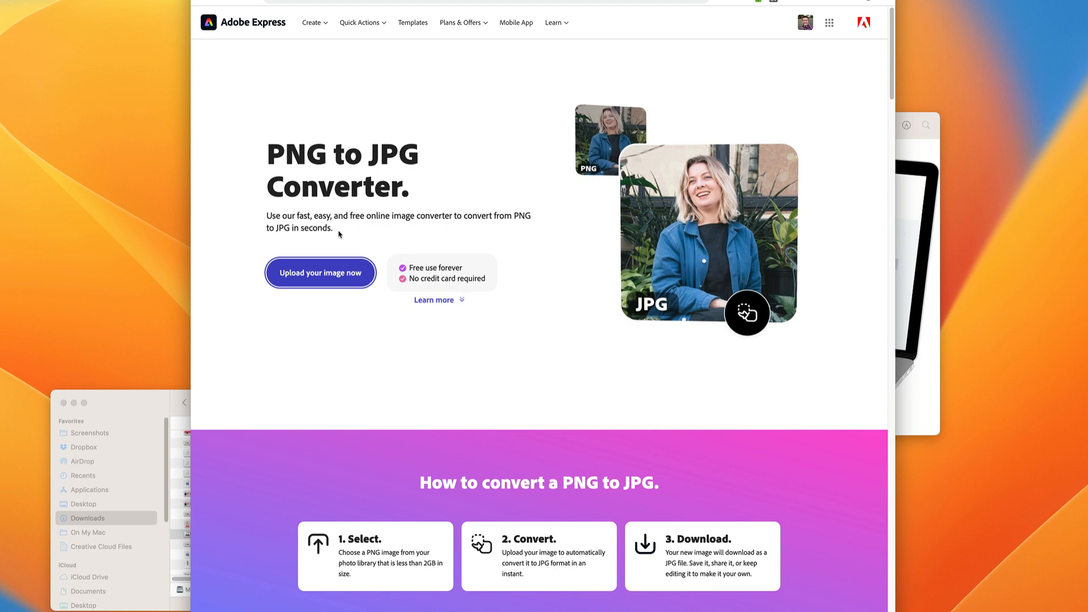